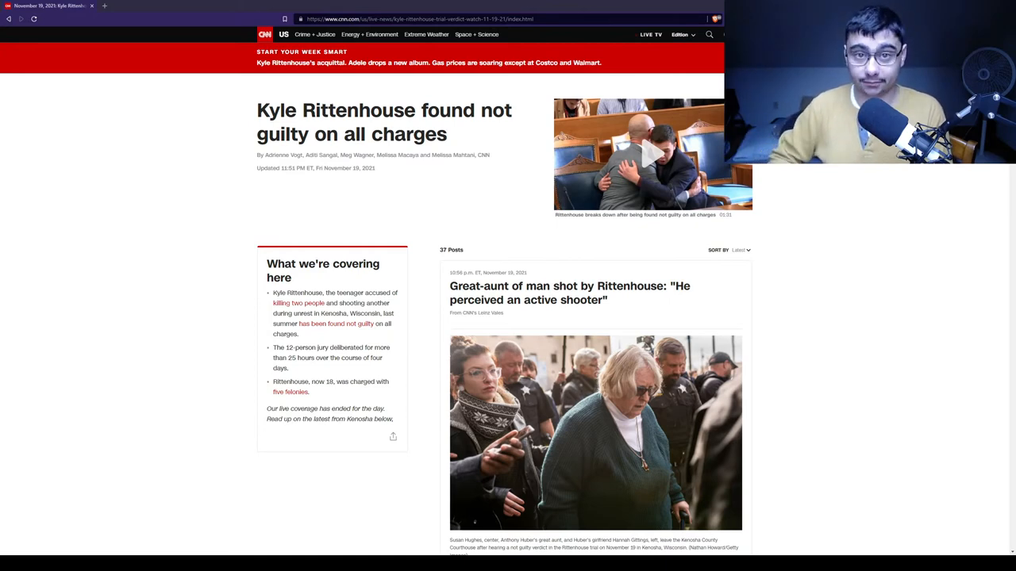
pyautogui.scroll(-3)
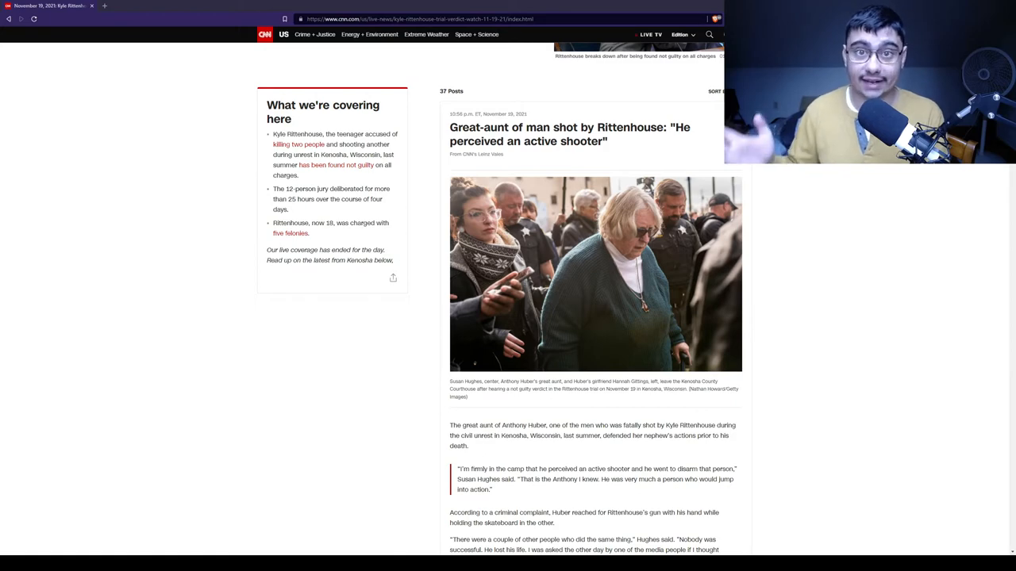
pyautogui.scroll(-3)
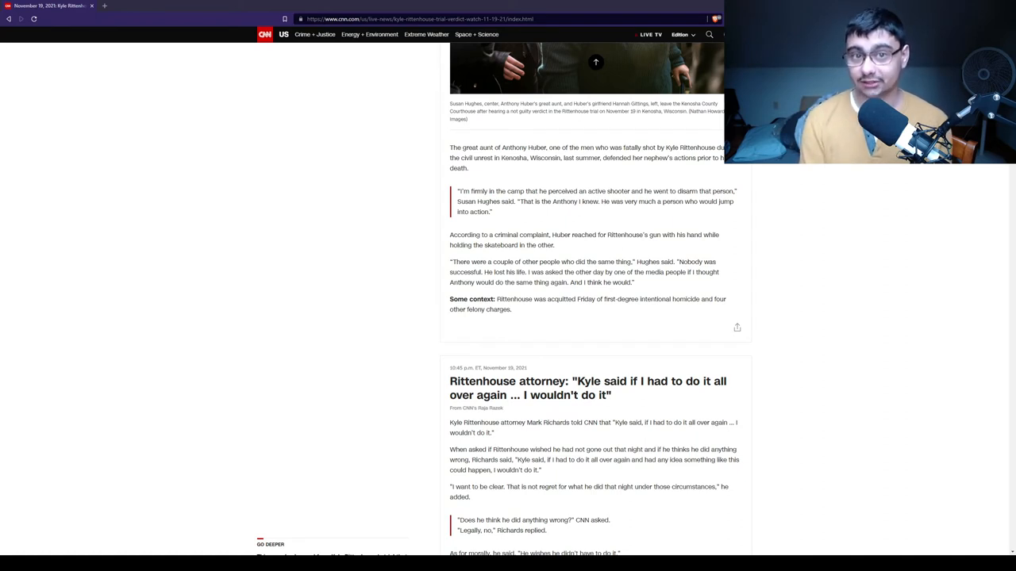
pyautogui.scroll(-3)
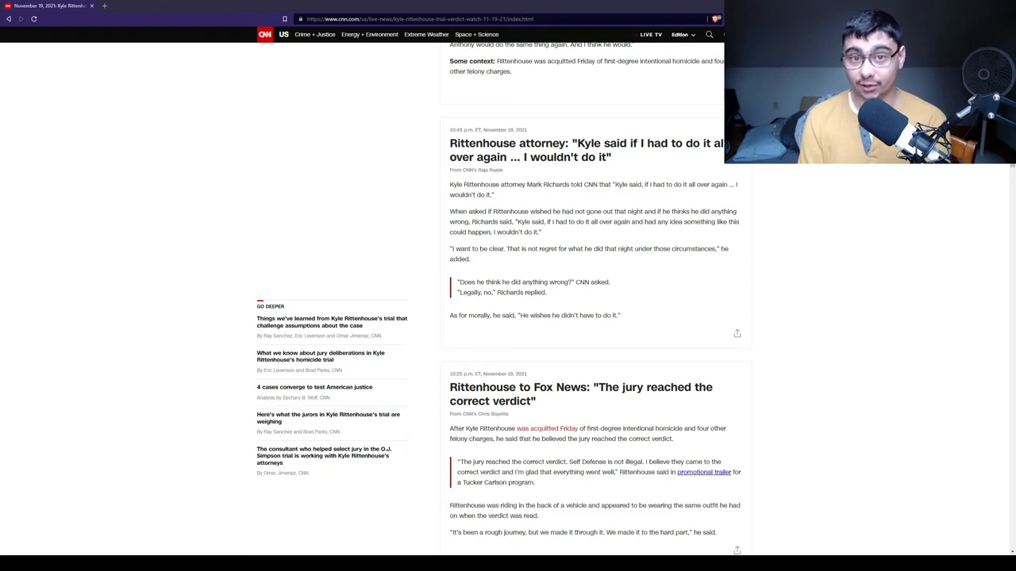
pyautogui.scroll(-3)
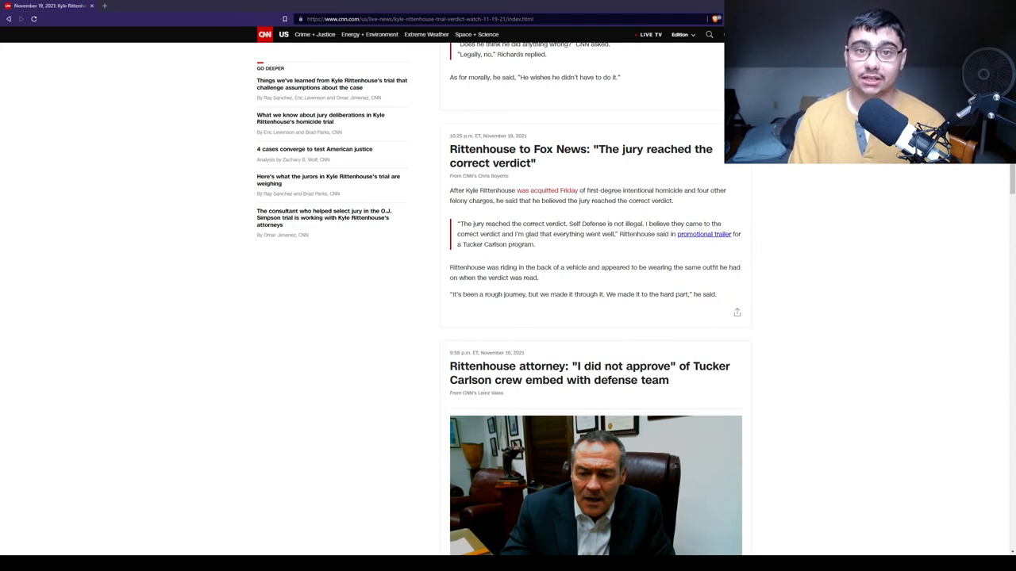
pyautogui.scroll(-3)
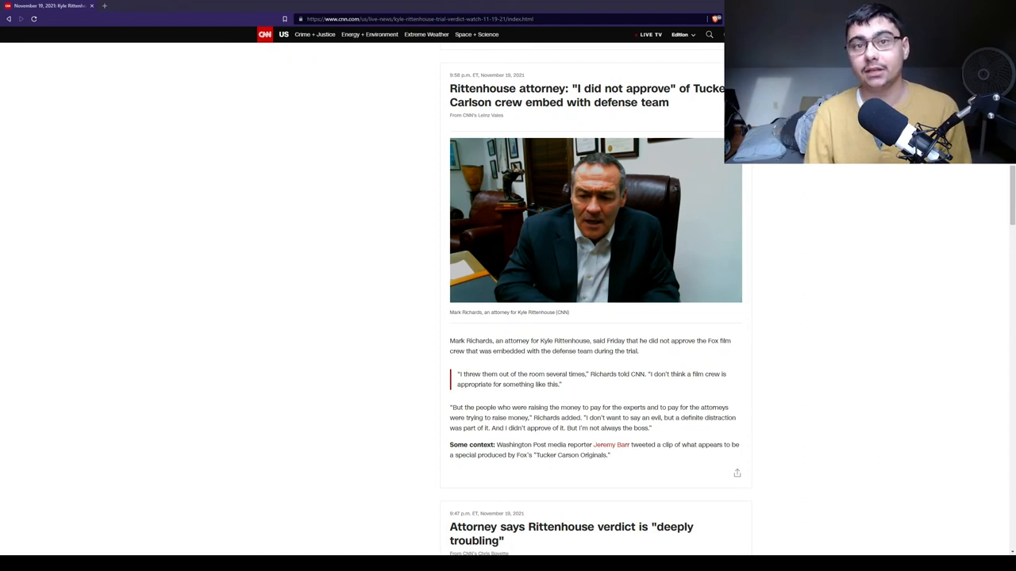
pyautogui.scroll(-3)
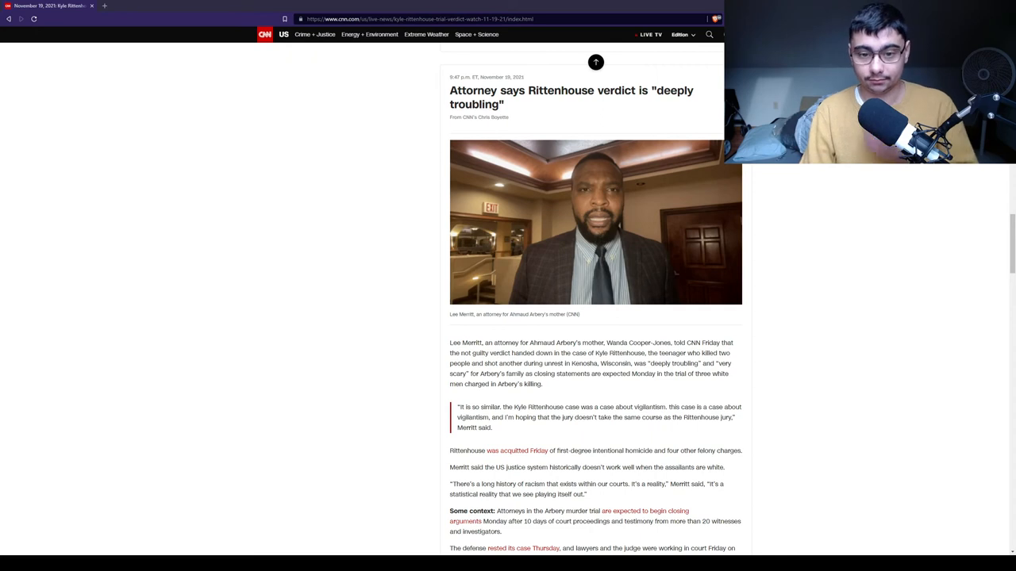
pyautogui.scroll(-3)
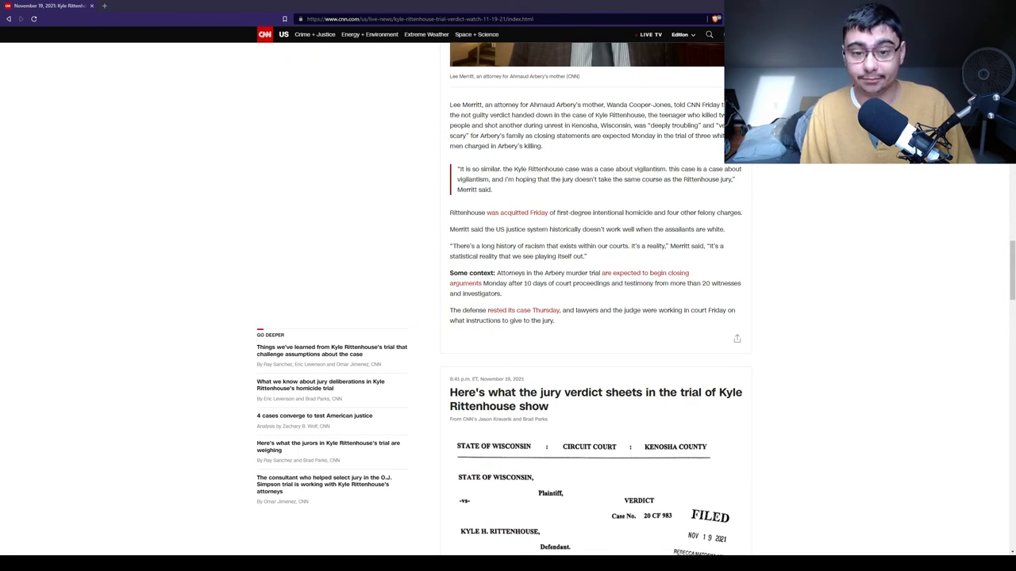
pyautogui.scroll(-3)
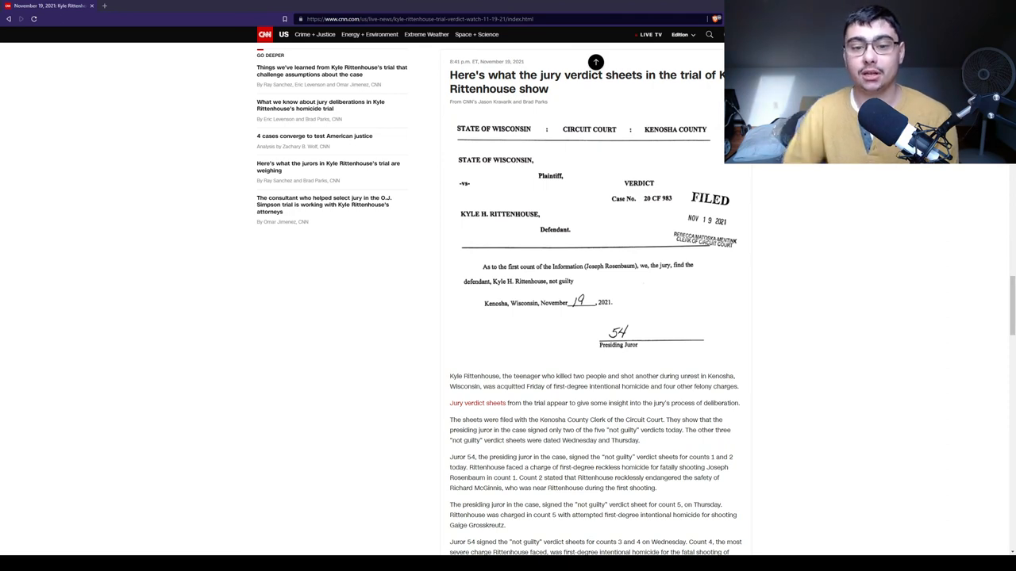
pyautogui.scroll(-3)
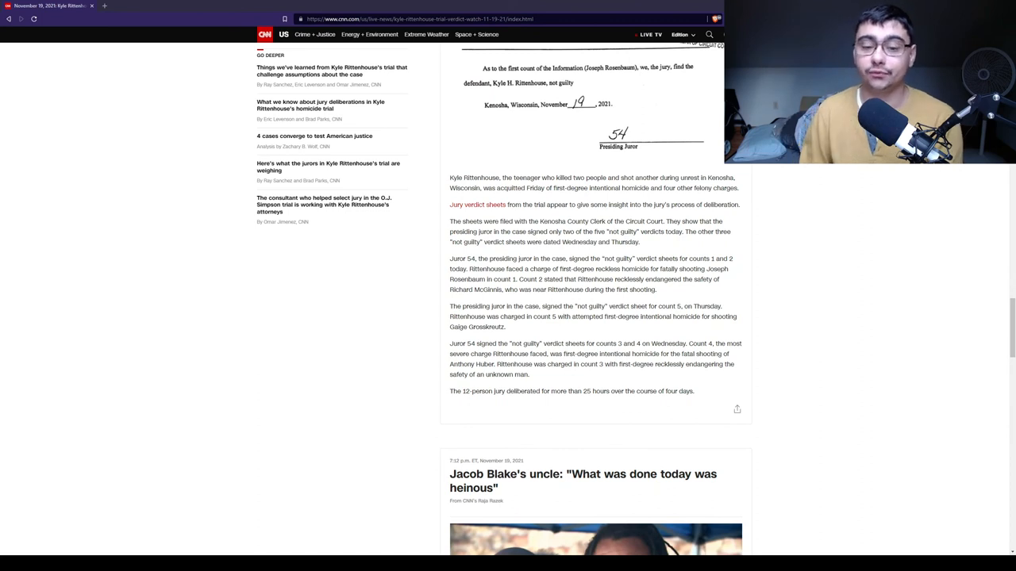
pyautogui.scroll(-3)
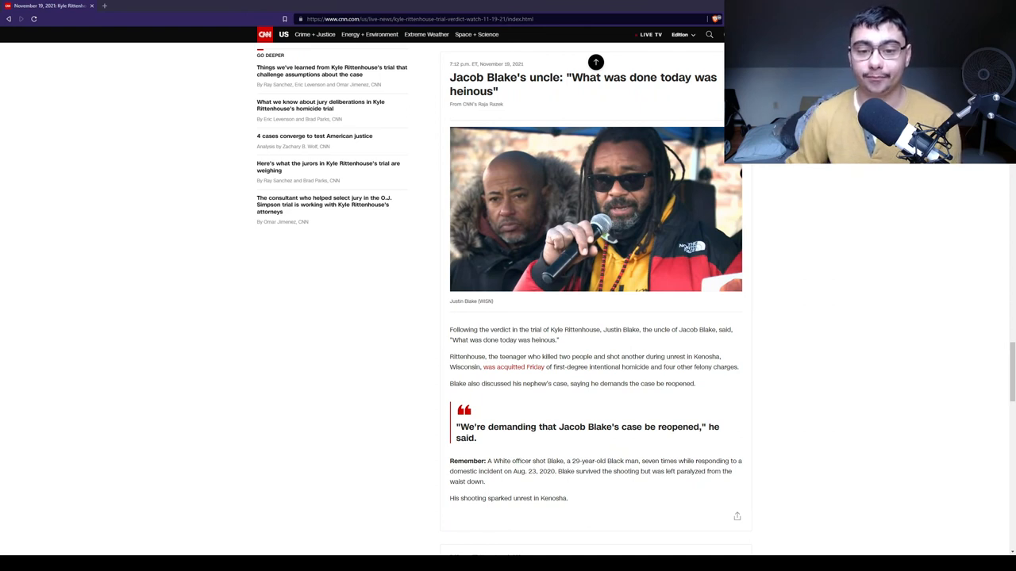
pyautogui.scroll(-3)
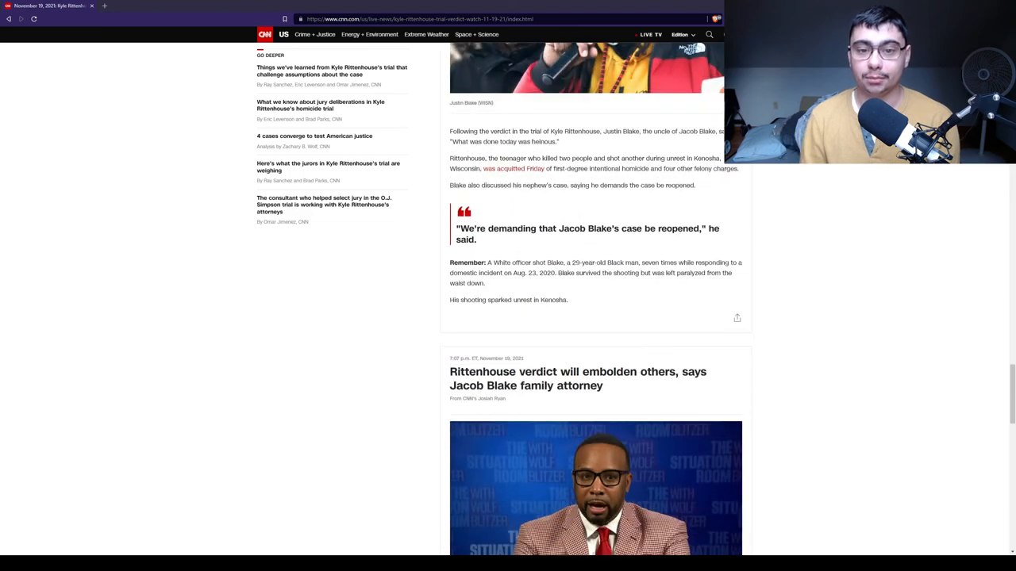